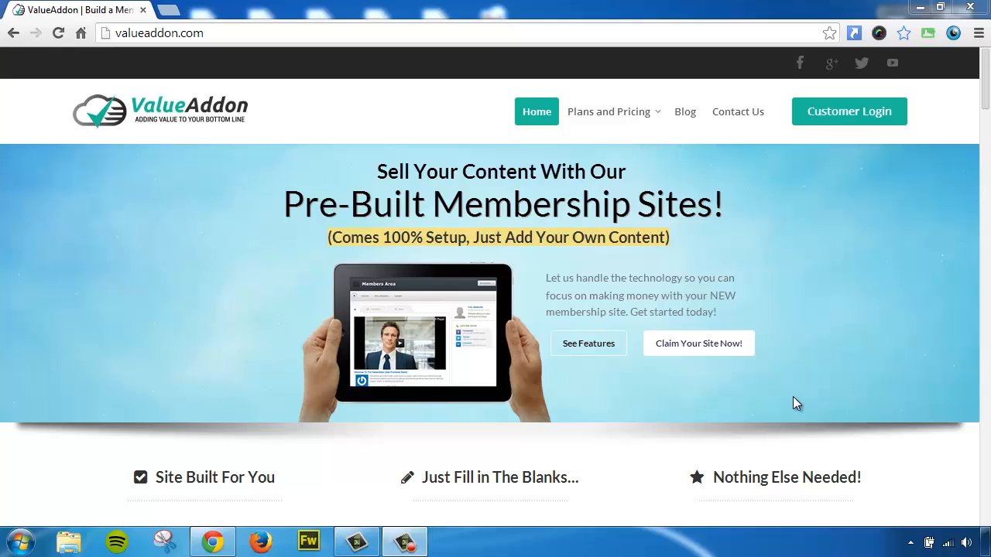
{"action": "mouse_move", "coordinate": [852, 119]}
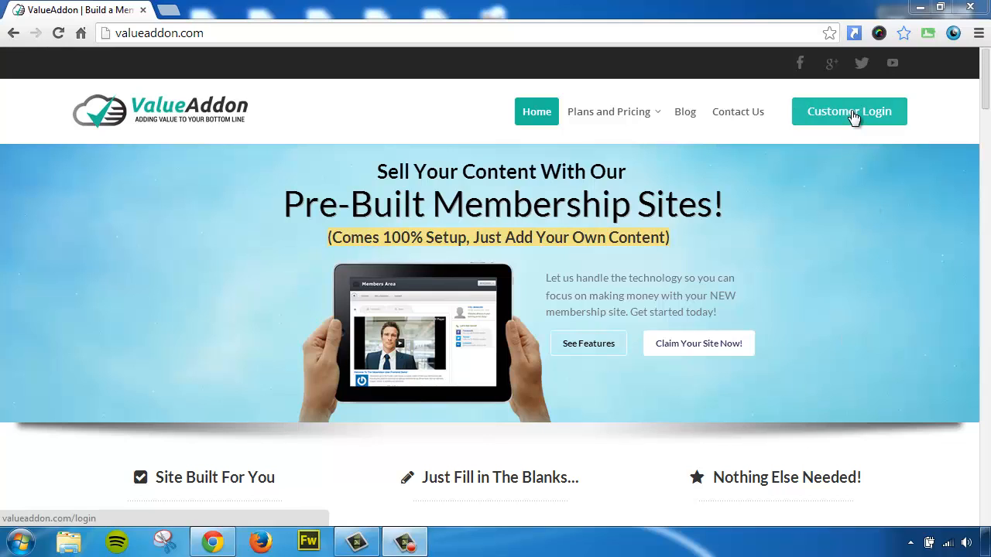
{"action": "mouse_move", "coordinate": [314, 37]}
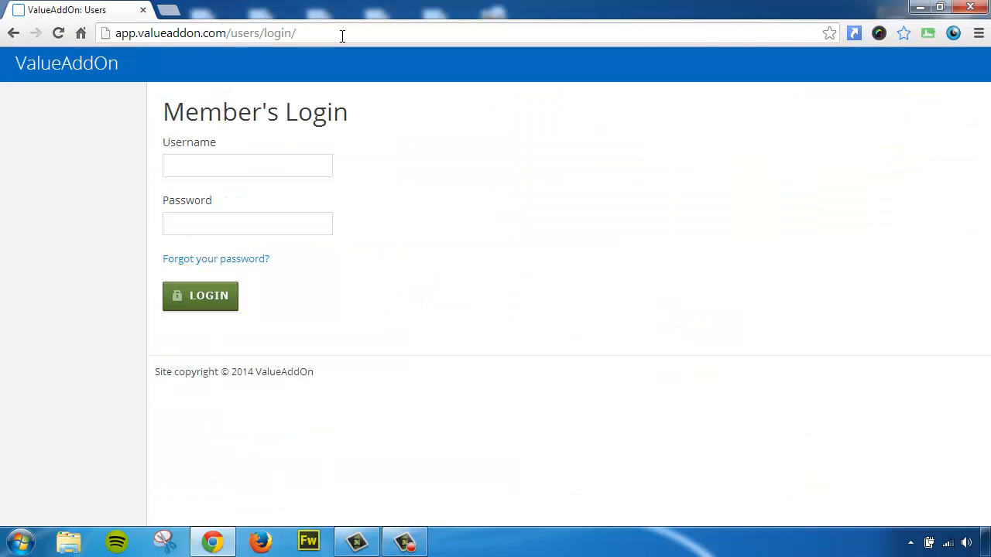
- Sign in to the ValueAddOn admin panel with the member username and password
{"action": "type", "text": "t"}
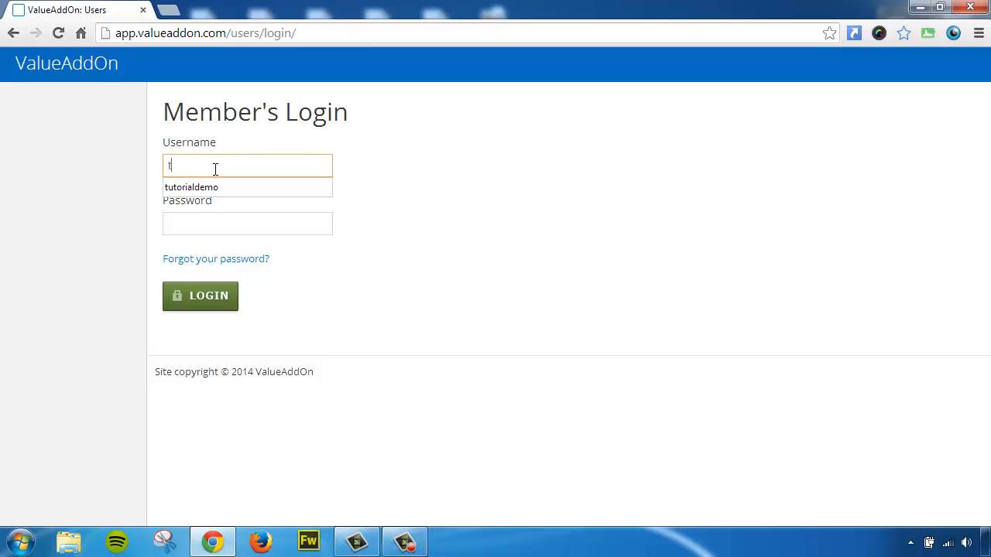
{"action": "left_click", "coordinate": [248, 223]}
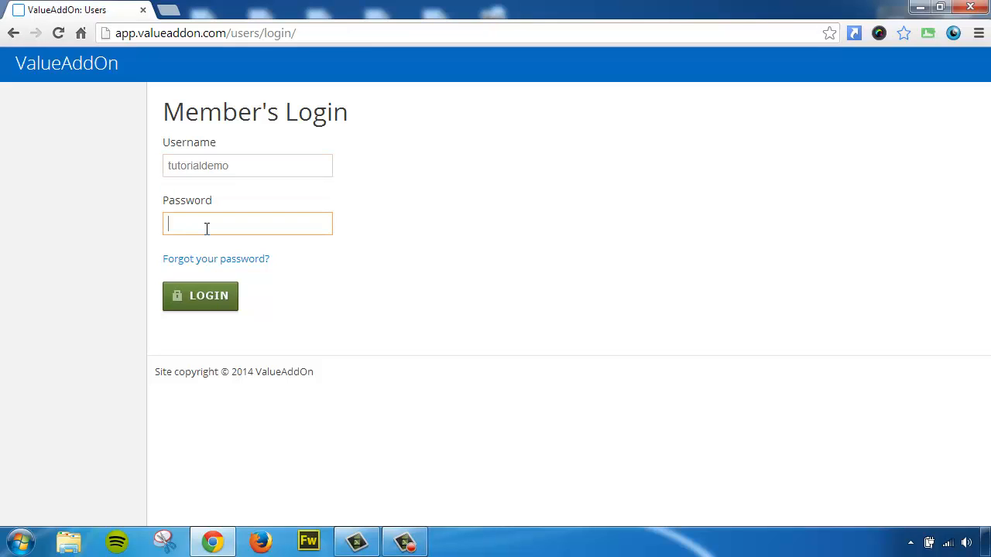
{"action": "type", "text": "password"}
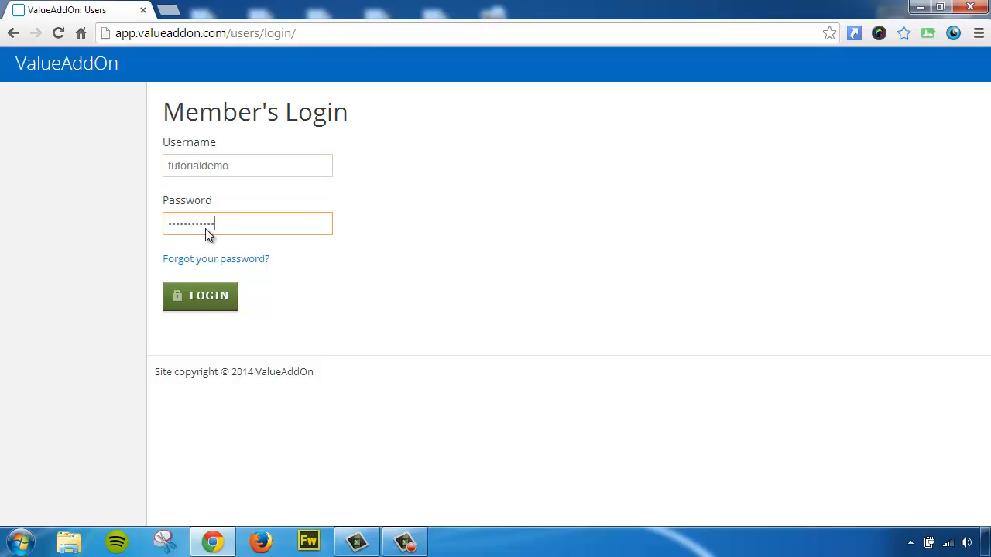
{"action": "left_click", "coordinate": [200, 296]}
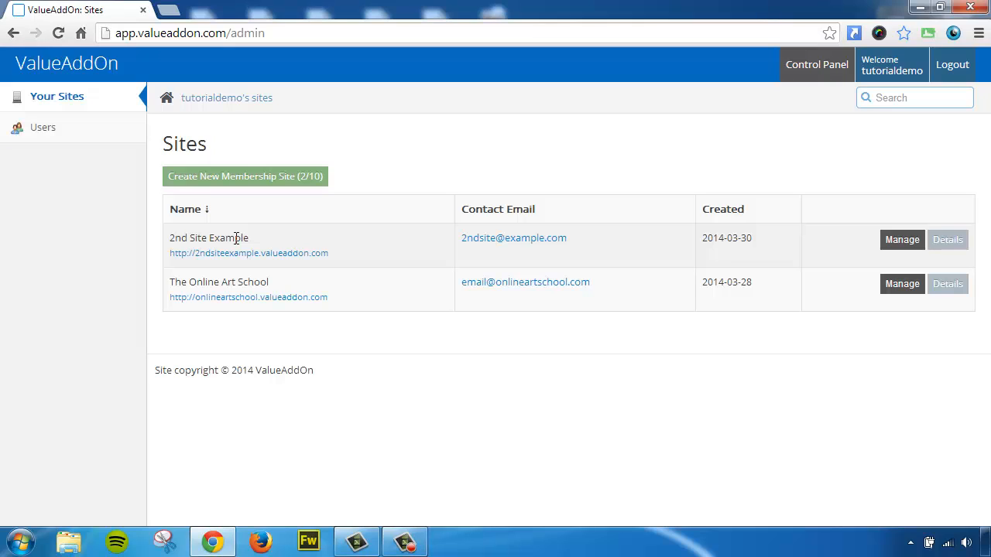
{"action": "mouse_move", "coordinate": [248, 297]}
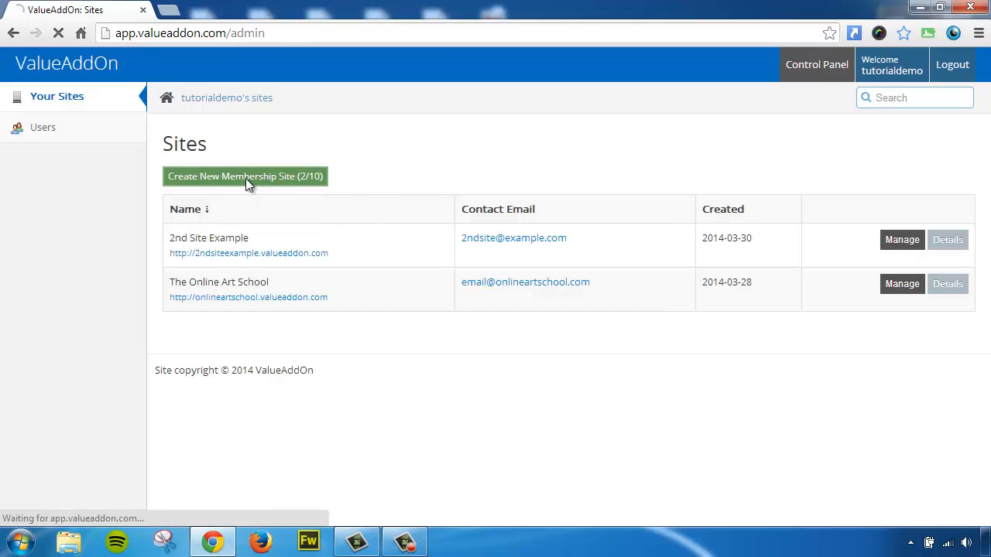
{"action": "left_click", "coordinate": [245, 177]}
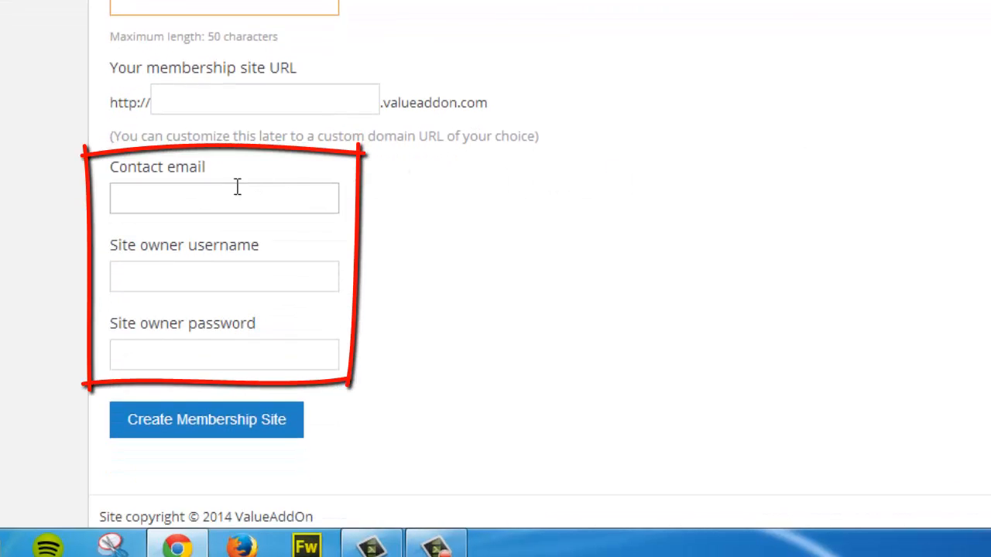
{"action": "mouse_move", "coordinate": [214, 260]}
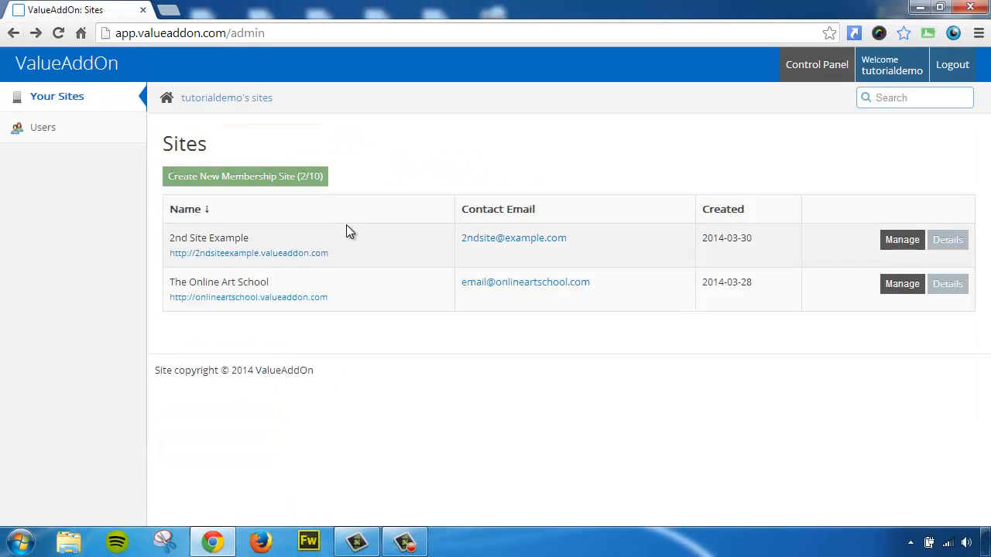
{"action": "mouse_move", "coordinate": [207, 302]}
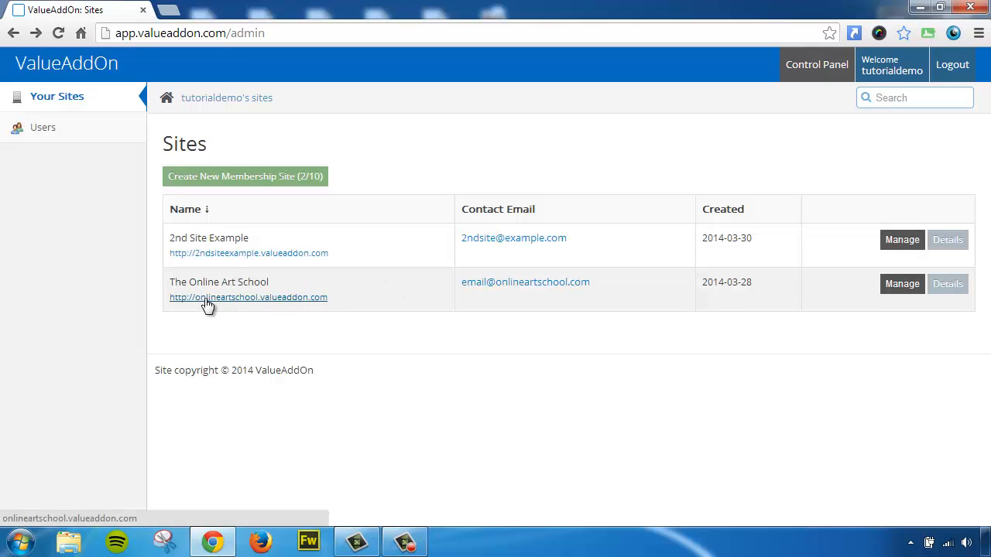
{"action": "mouse_move", "coordinate": [219, 304]}
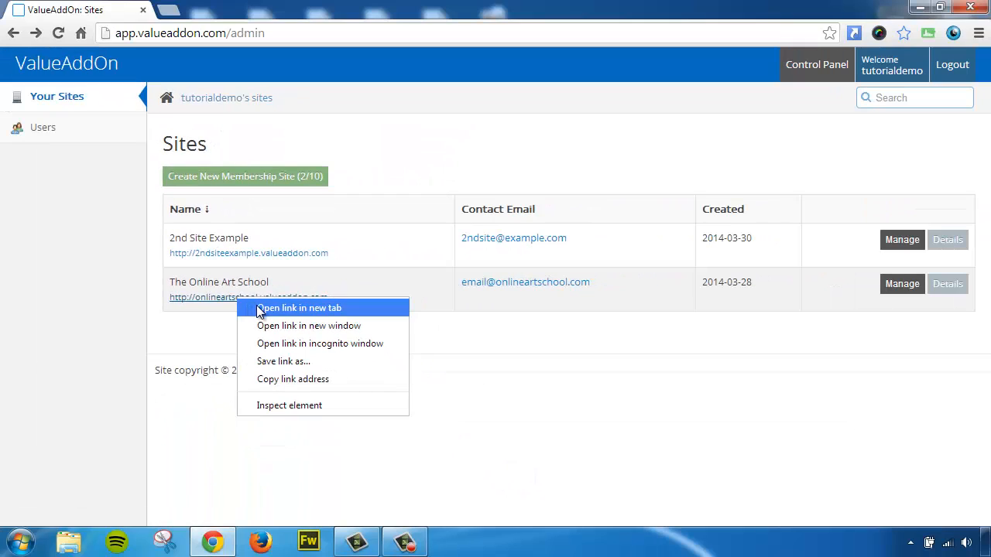
- Launch The Online Art School site from its URL into a new browser tab
{"action": "left_click", "coordinate": [300, 308]}
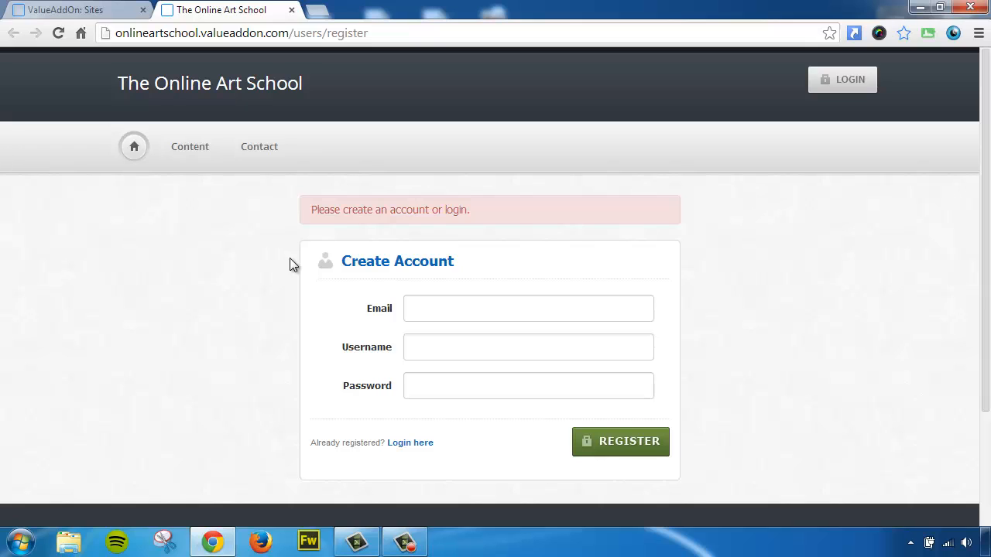
- Log in to The Online Art School as site owner 'admin' from the Login here form
{"action": "left_click", "coordinate": [843, 81]}
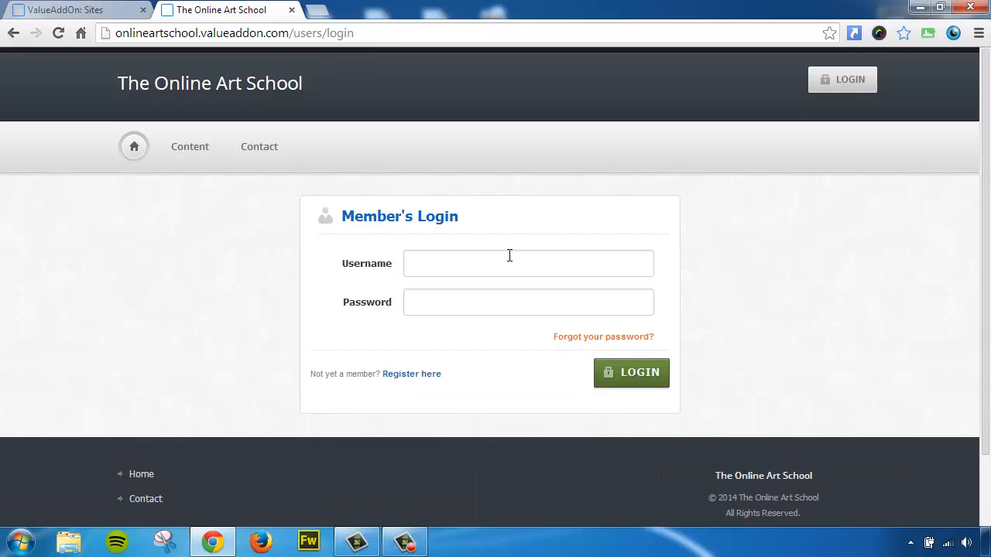
{"action": "mouse_move", "coordinate": [507, 257]}
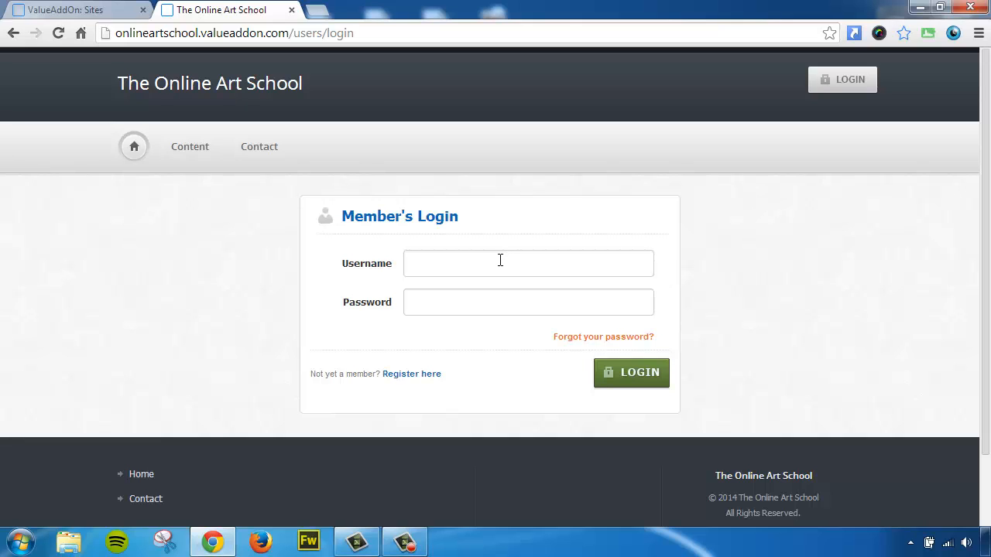
{"action": "mouse_move", "coordinate": [495, 263]}
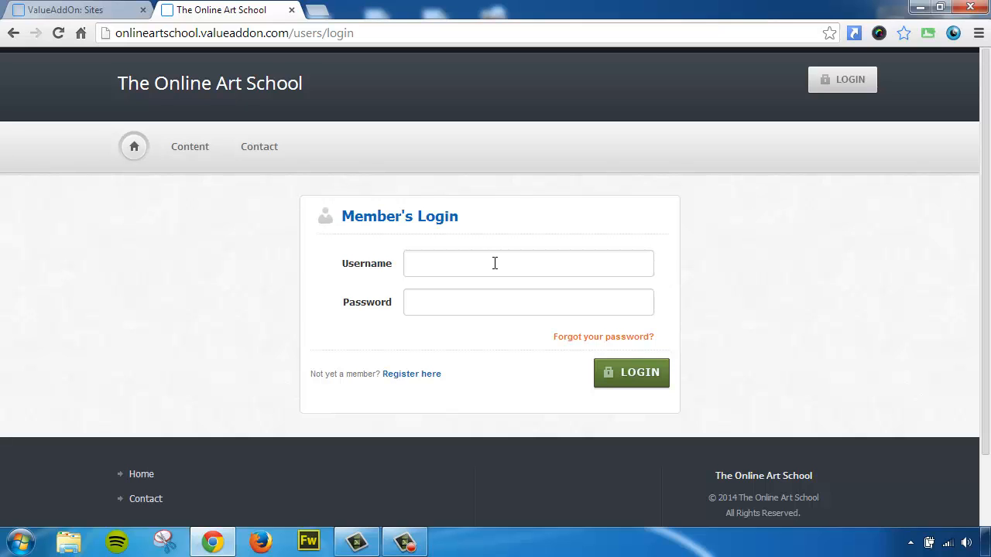
{"action": "type", "text": "admin"}
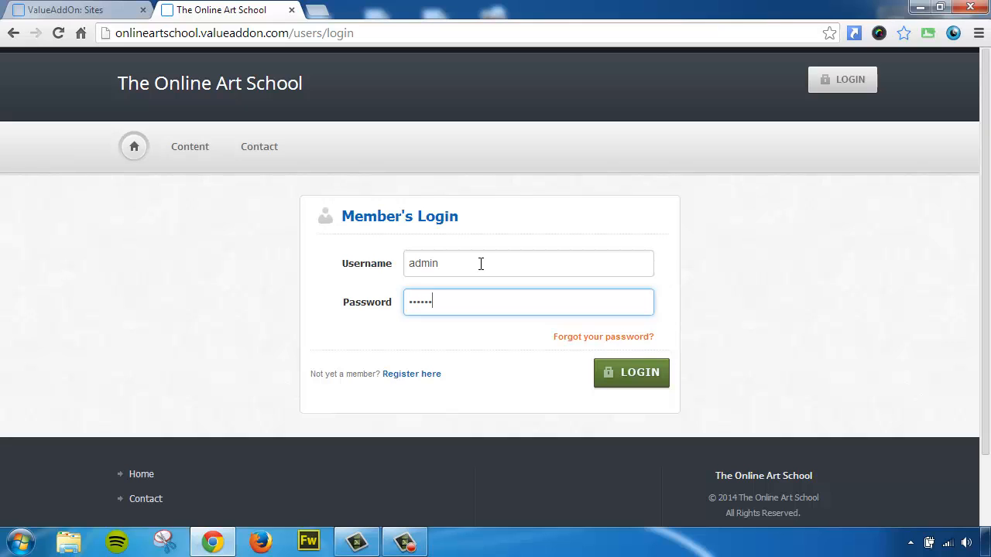
{"action": "left_click", "coordinate": [631, 371]}
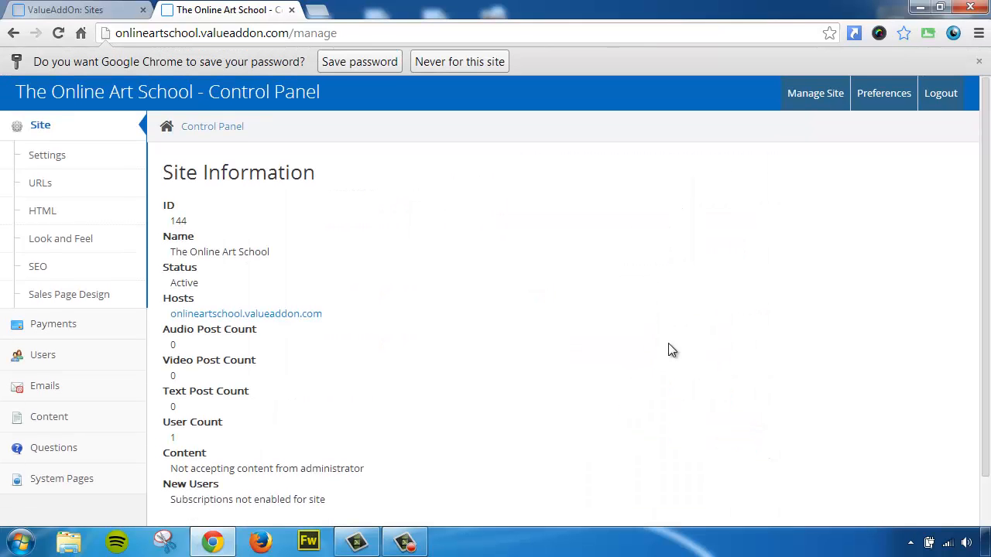
- Decline Chrome's save-password offer and close The Online Art School tab
{"action": "left_click", "coordinate": [978, 60]}
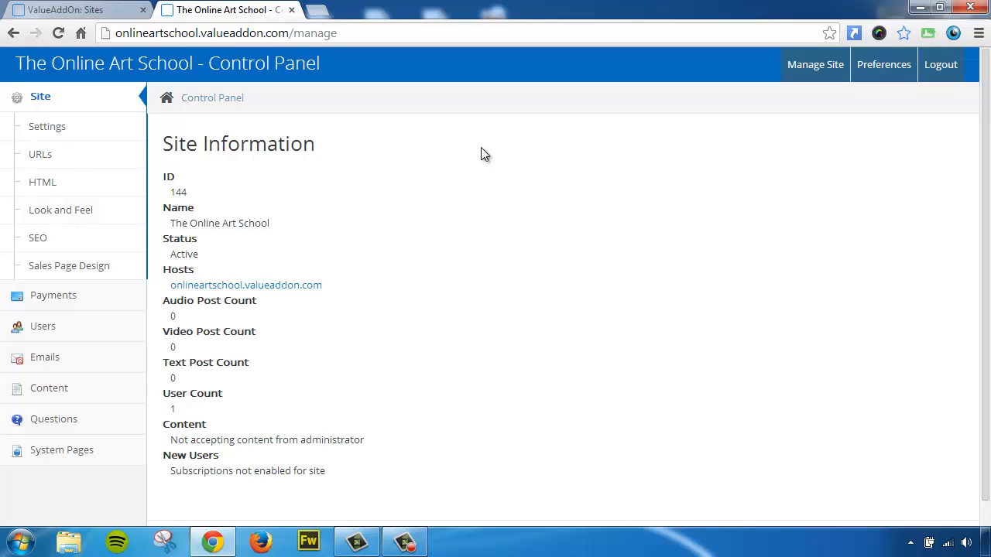
{"action": "mouse_move", "coordinate": [305, 238]}
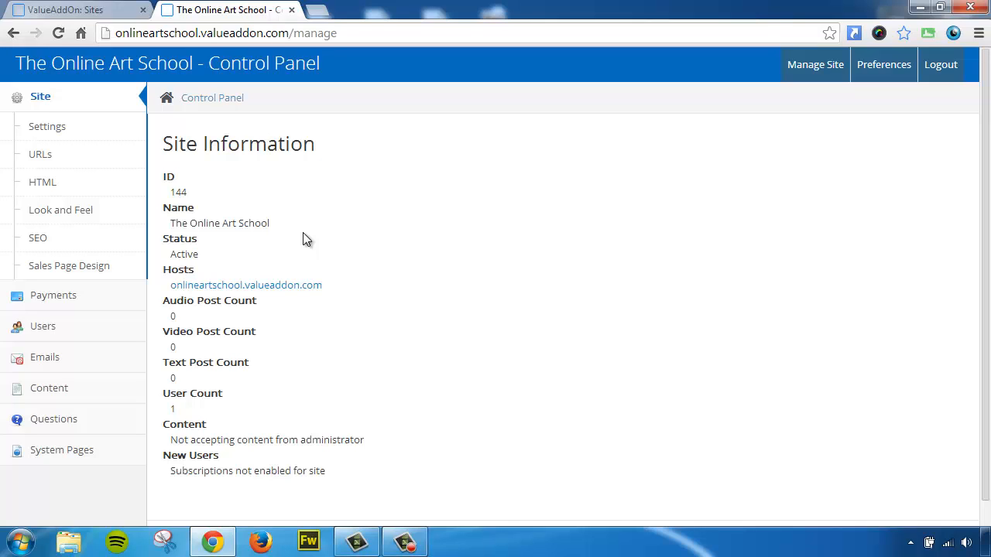
{"action": "mouse_move", "coordinate": [273, 11]}
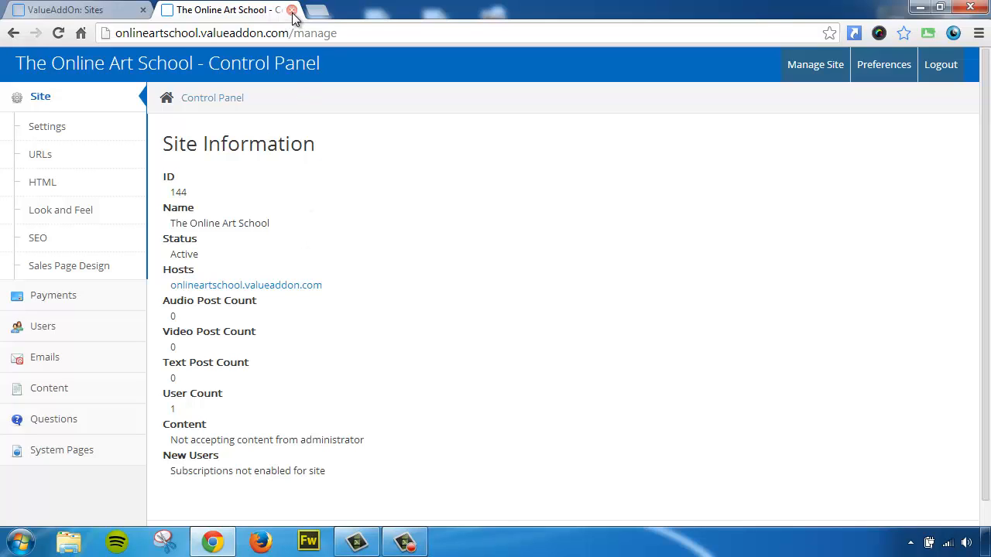
{"action": "left_click", "coordinate": [293, 11]}
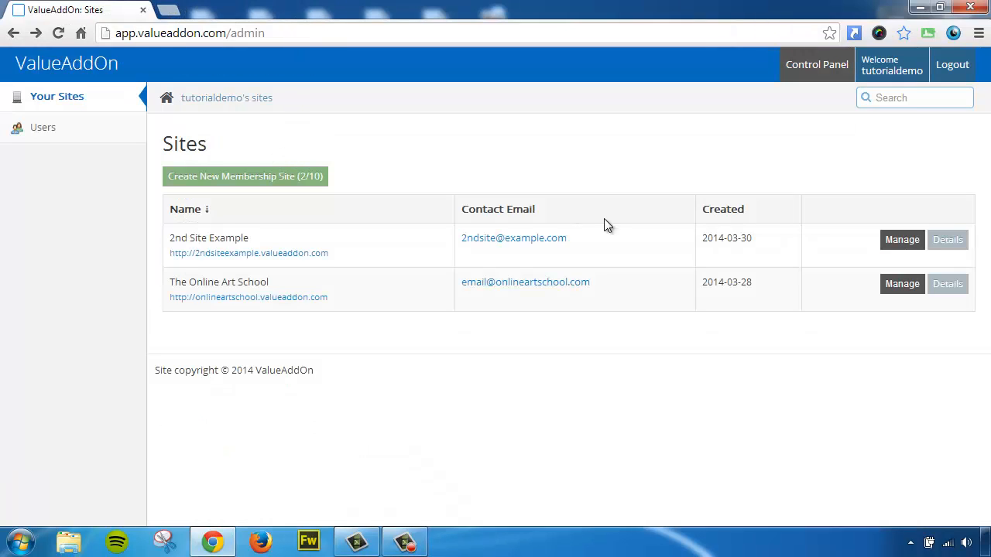